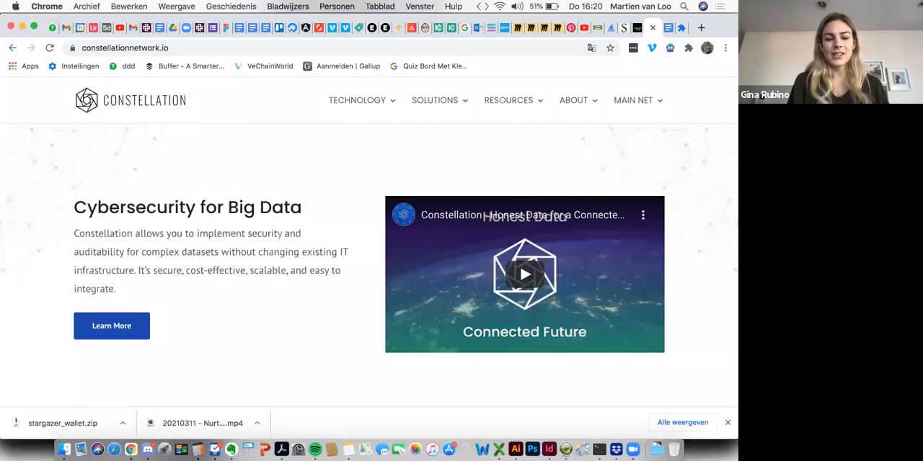
pyautogui.moveTo(653, 30)
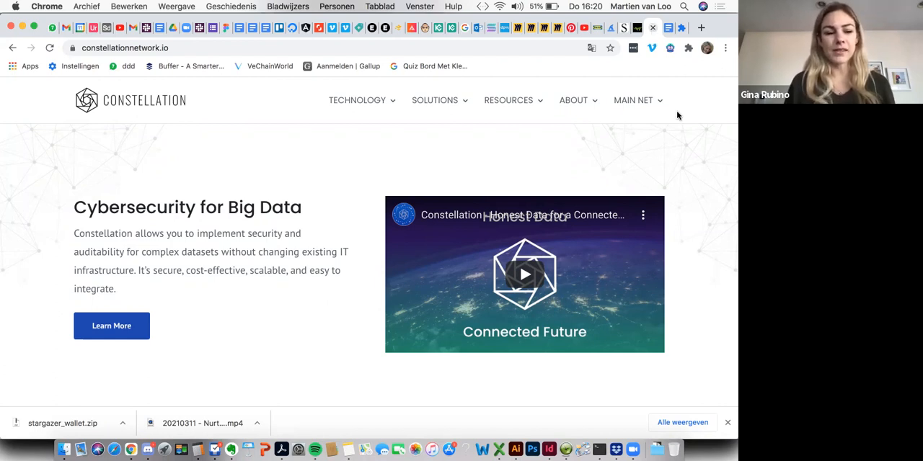
pyautogui.moveTo(678, 121)
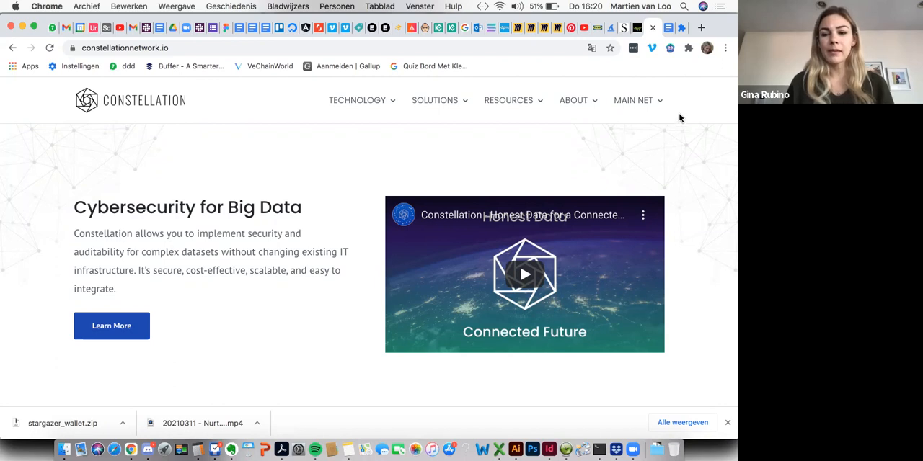
# Unlock the wallet with its password so Account 1 and its 0 DAG balance appear.
pyautogui.click(669, 48)
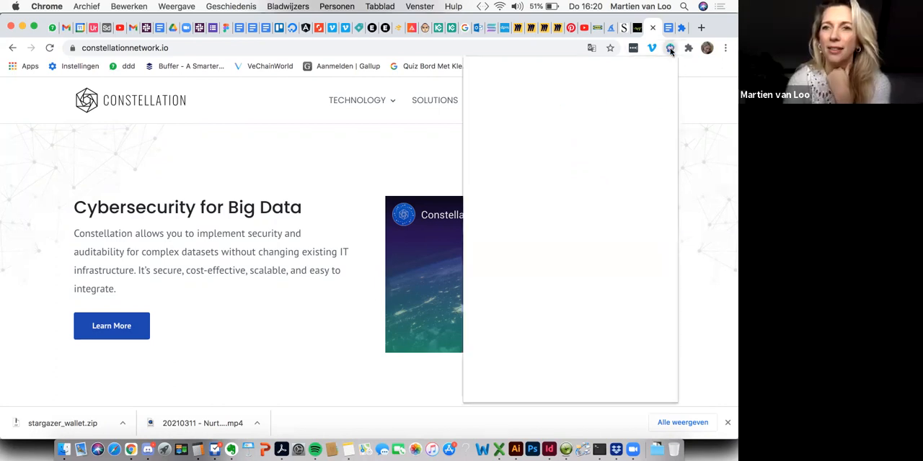
pyautogui.click(670, 48)
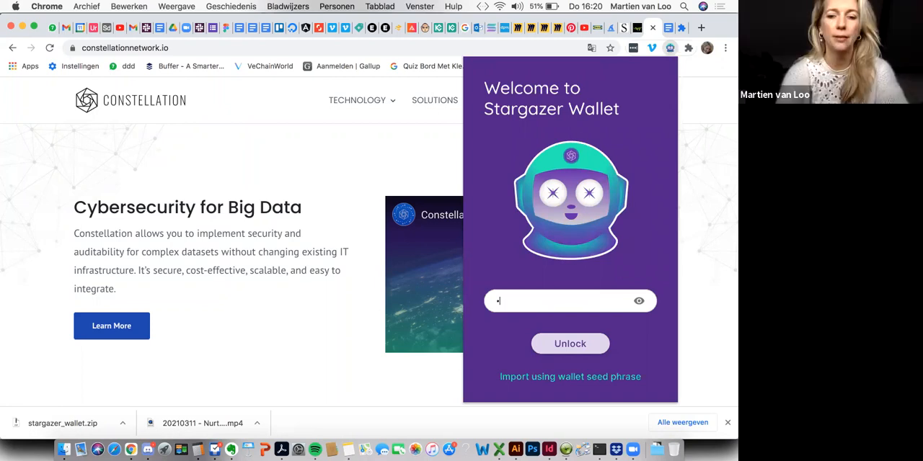
pyautogui.write('password')
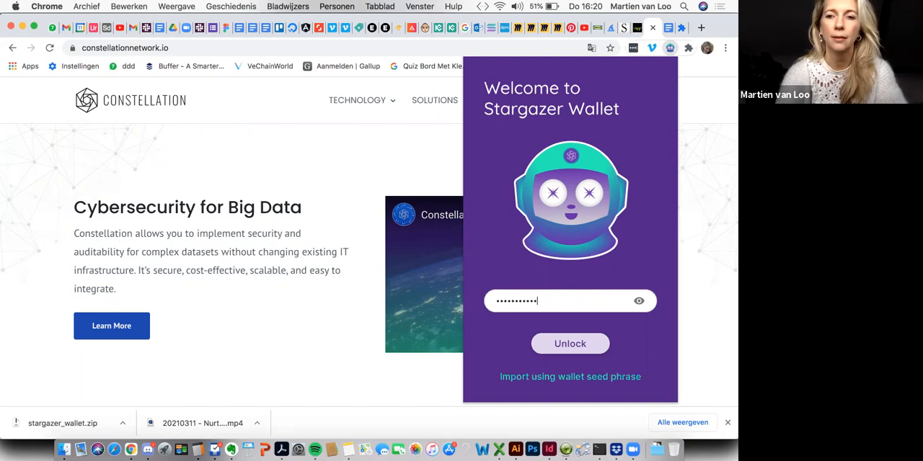
pyautogui.click(569, 344)
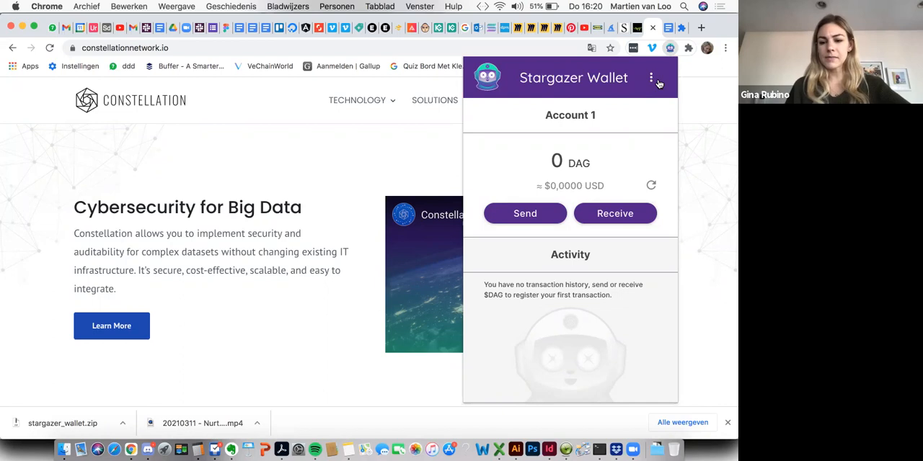
# Reach General Settings from the popup's three-dot menu.
pyautogui.click(651, 78)
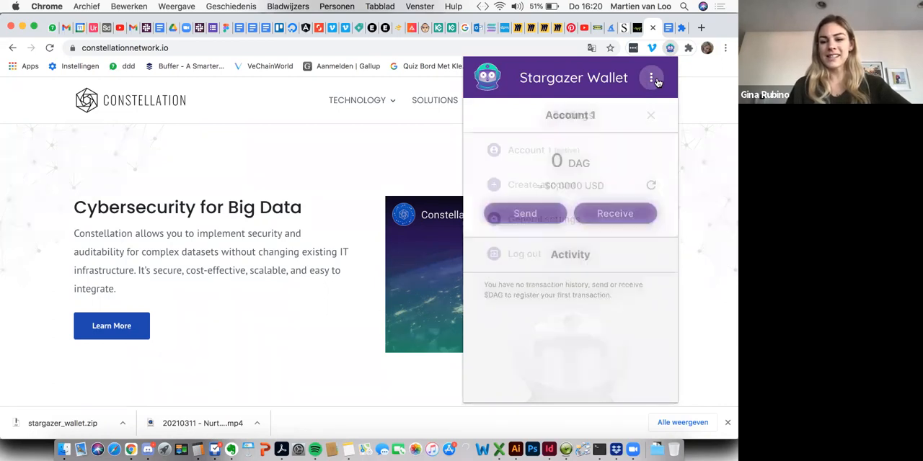
pyautogui.click(652, 78)
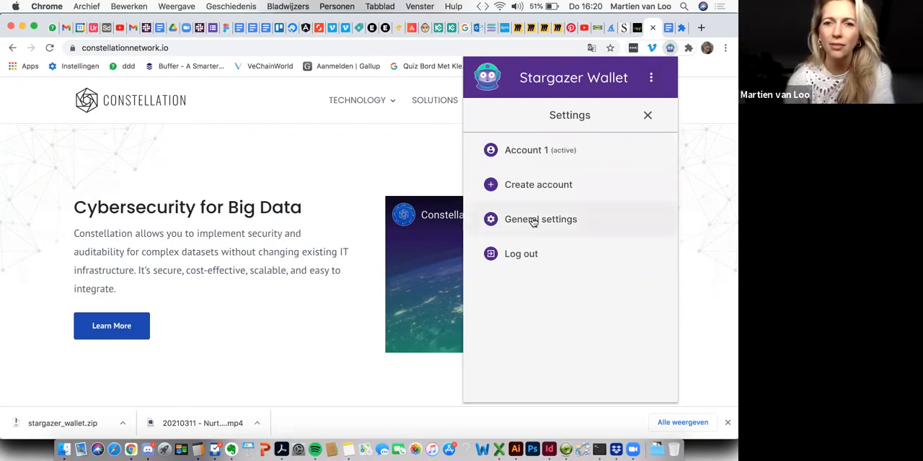
pyautogui.click(540, 219)
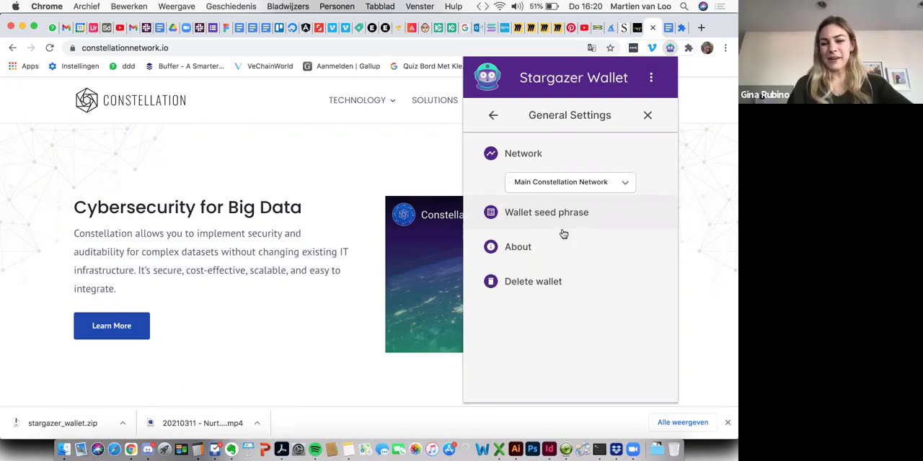
pyautogui.moveTo(573, 251)
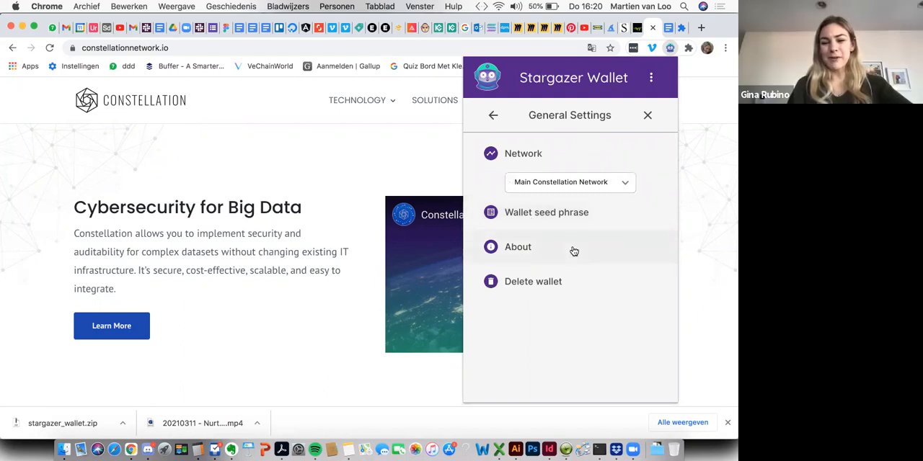
pyautogui.moveTo(561, 212)
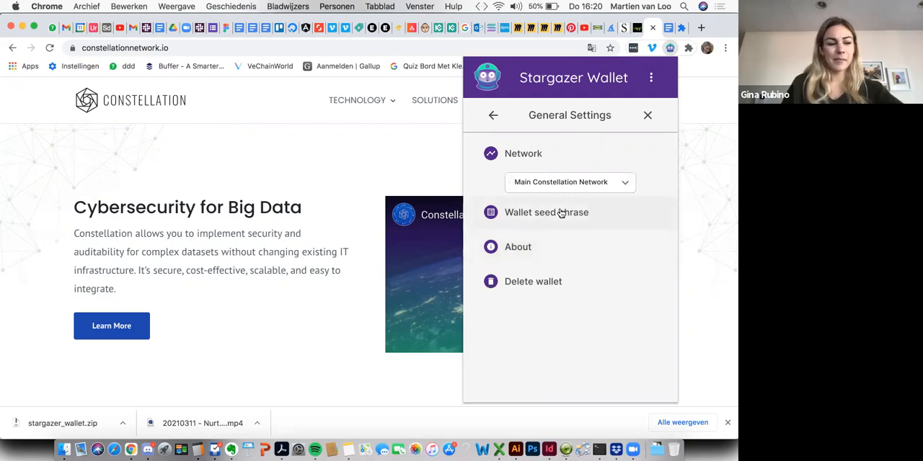
# Reveal the wallet seed phrase by supplying the wallet password.
pyautogui.click(545, 212)
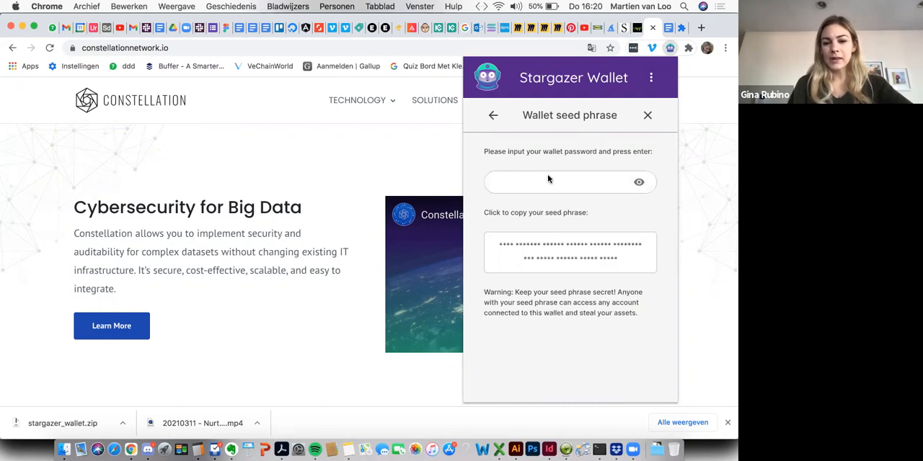
pyautogui.write('•••')
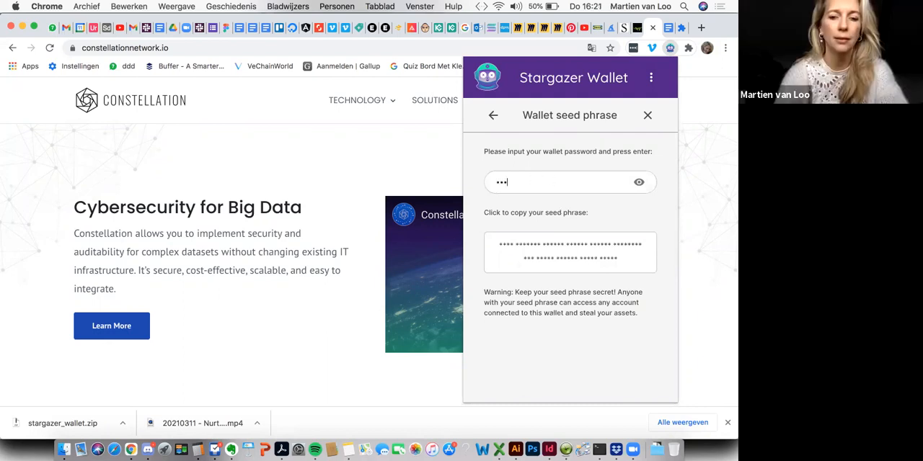
pyautogui.write('password')
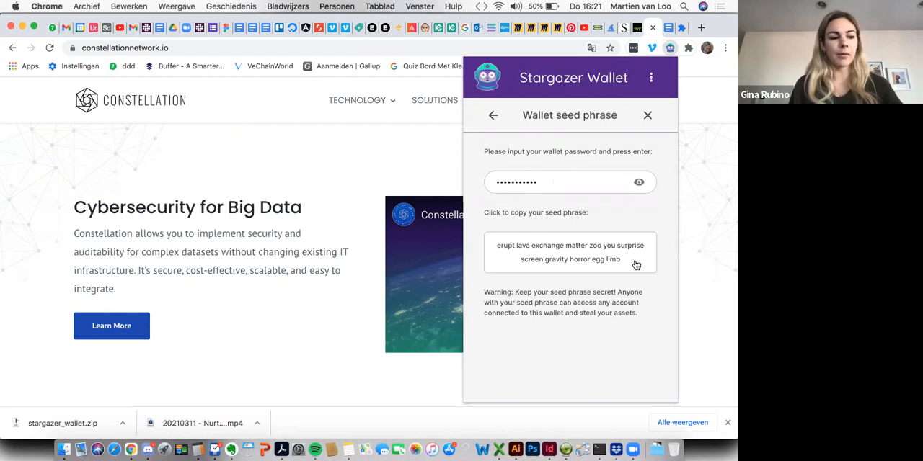
pyautogui.moveTo(631, 263)
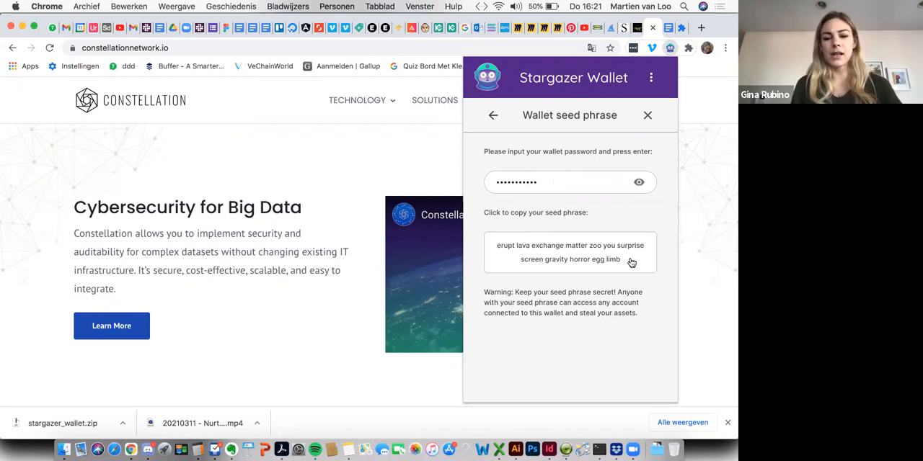